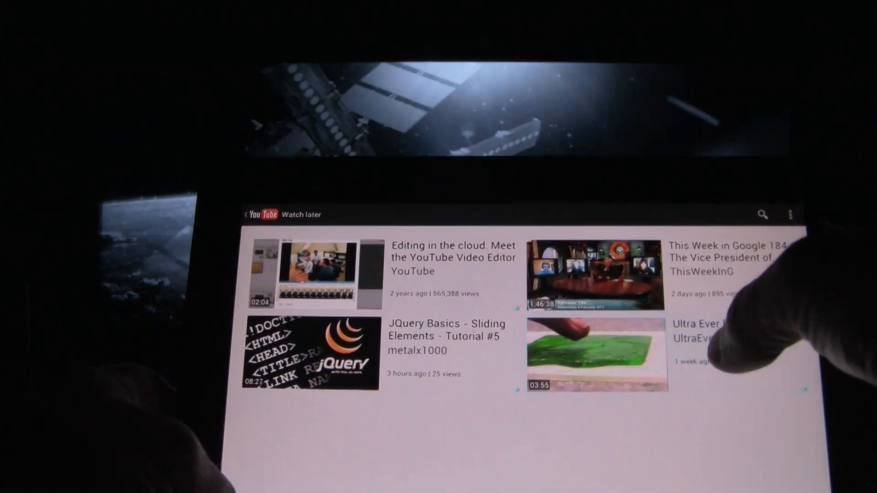
Open the 'Ultra Ever Dry' video from the Watch later list on its watch page
click(595, 355)
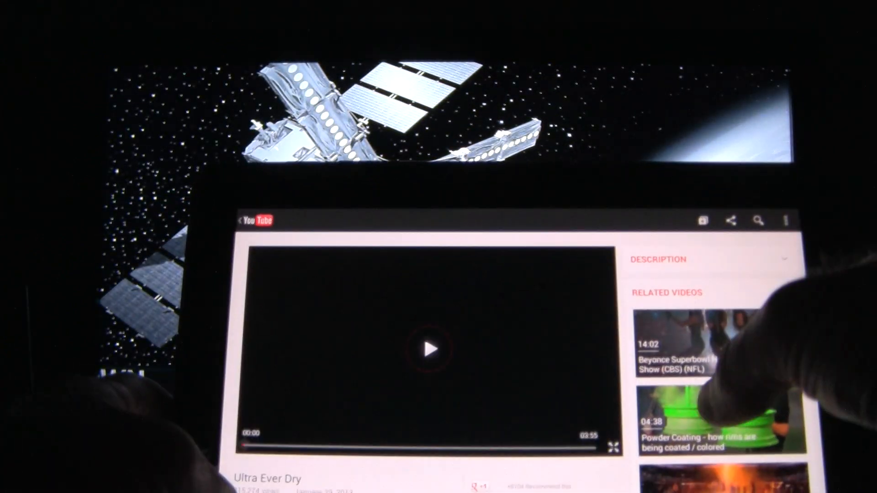